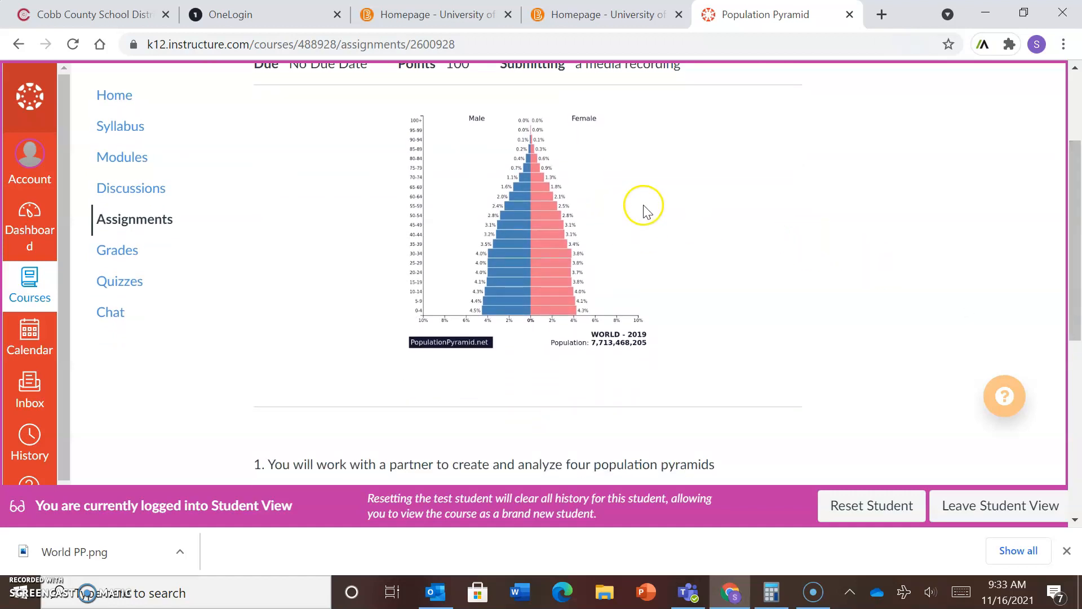
Step: Bring the Population Pyramid Statistics table into view down to its Total Population row
left_click(790, 14)
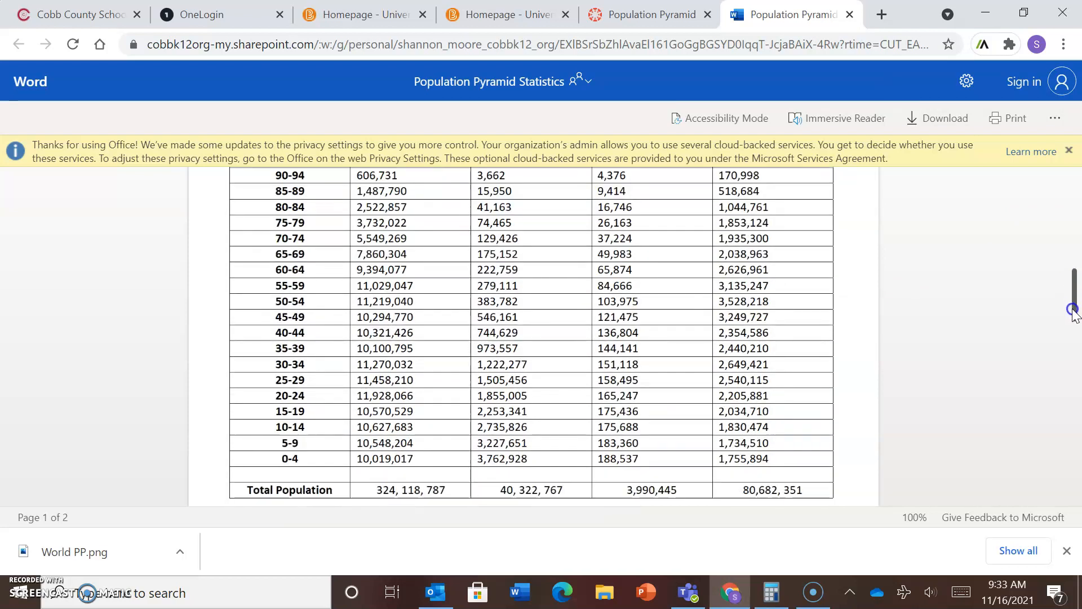
left_click(771, 592)
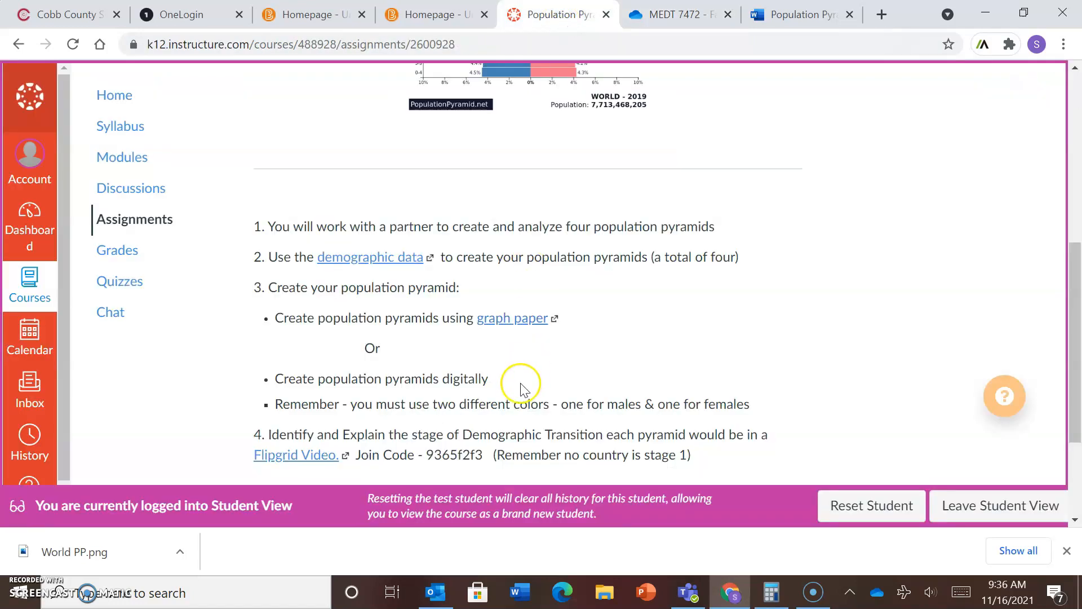
mouse_move(617, 404)
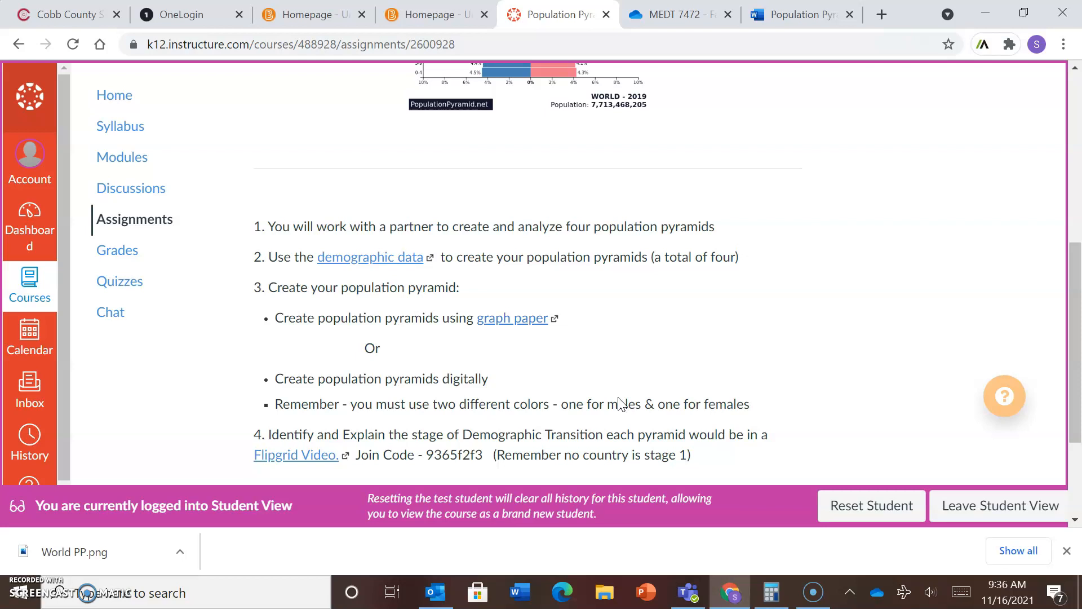